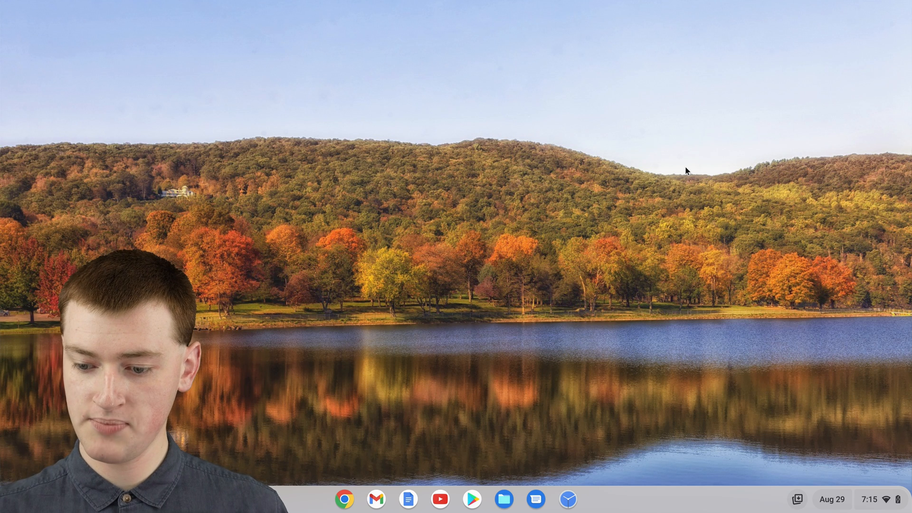
pyautogui.moveTo(887, 426)
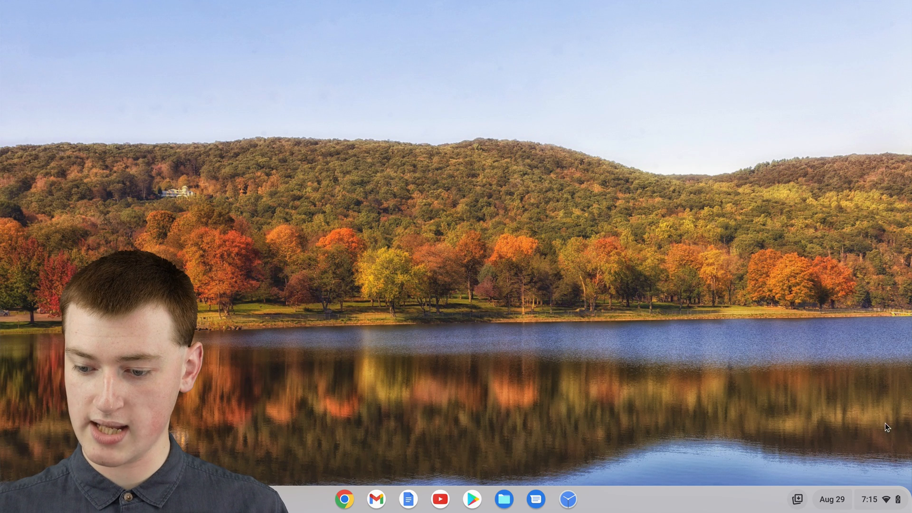
pyautogui.moveTo(875, 505)
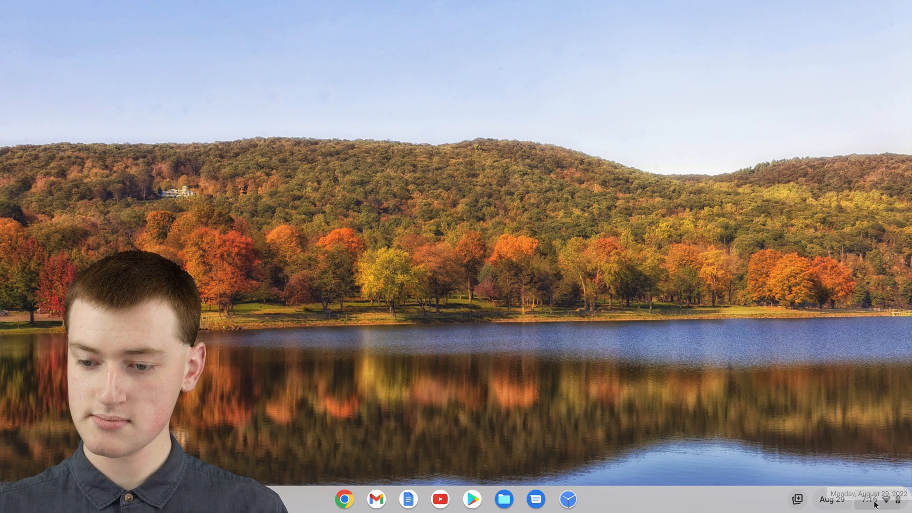
# Step: Open Quick Settings from the shelf clock and collapse it to the compact toggle row
pyautogui.click(866, 499)
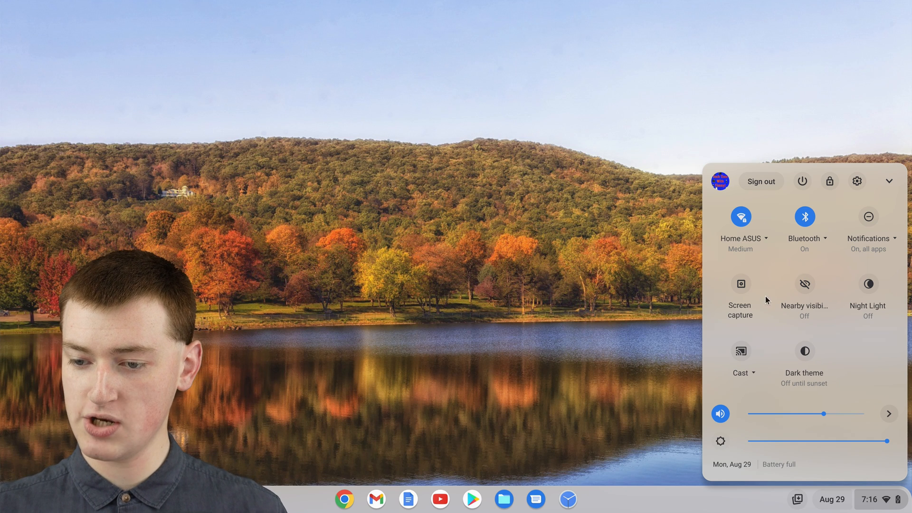
pyautogui.moveTo(804, 285)
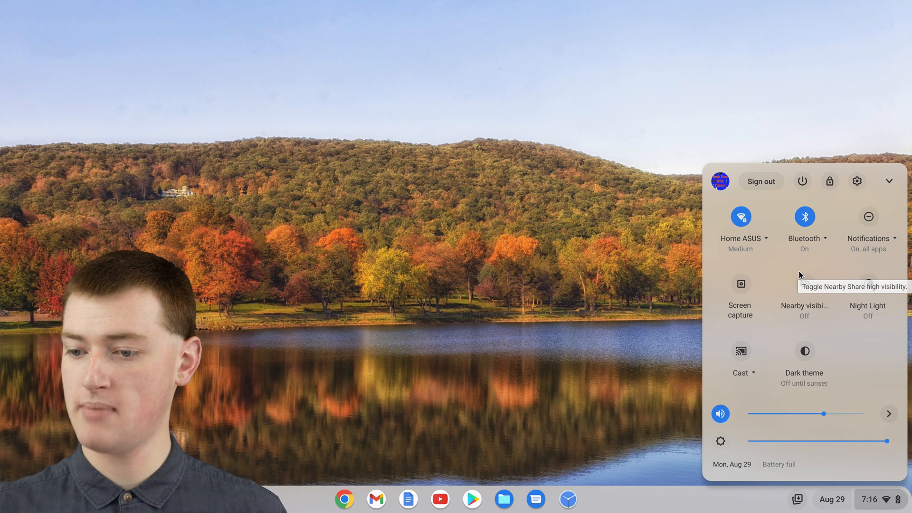
pyautogui.moveTo(884, 182)
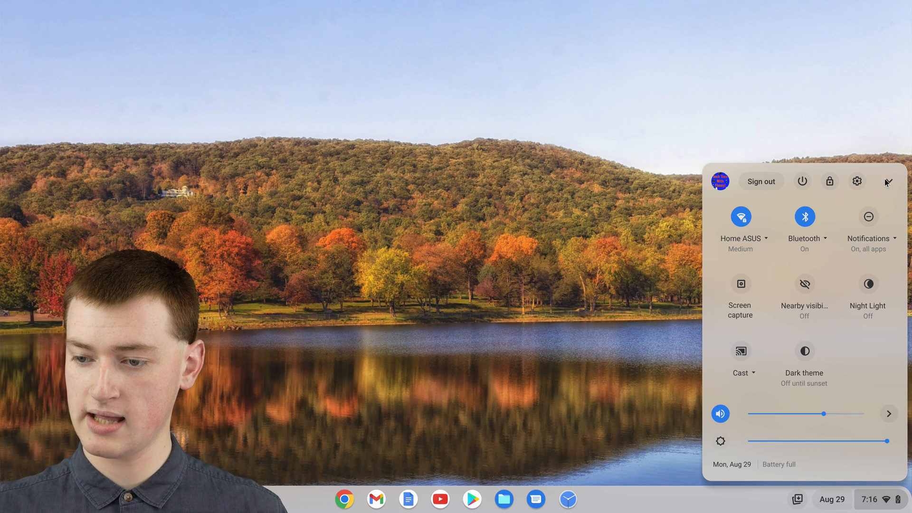
pyautogui.click(886, 182)
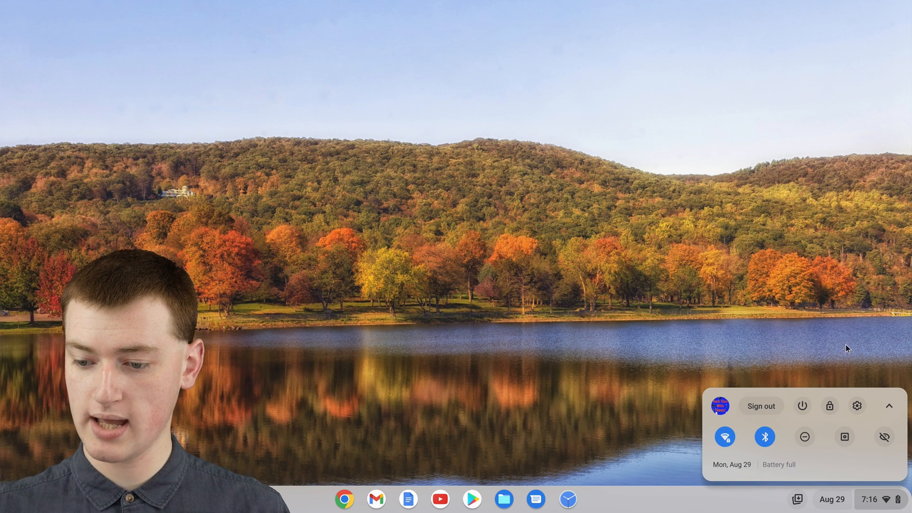
pyautogui.moveTo(889, 406)
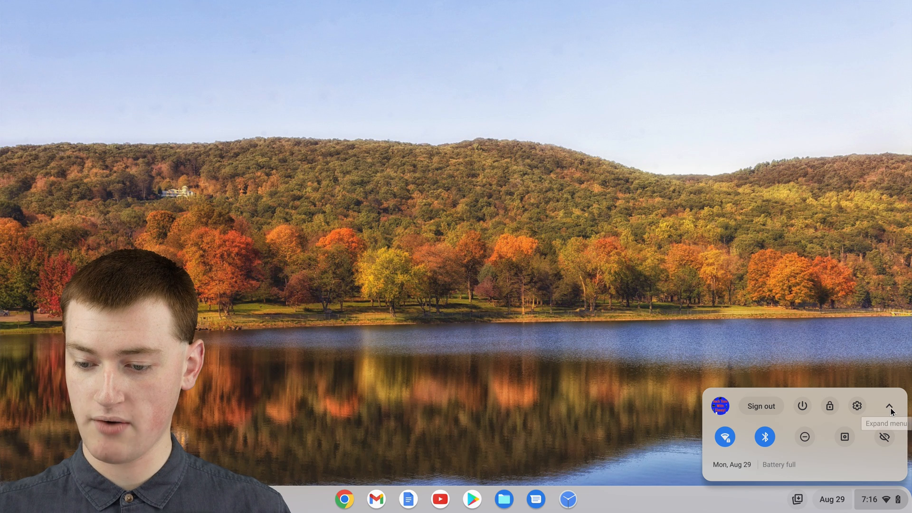
# Step: Expand Quick Settings to the full view and switch Do Not Disturb on
pyautogui.click(890, 406)
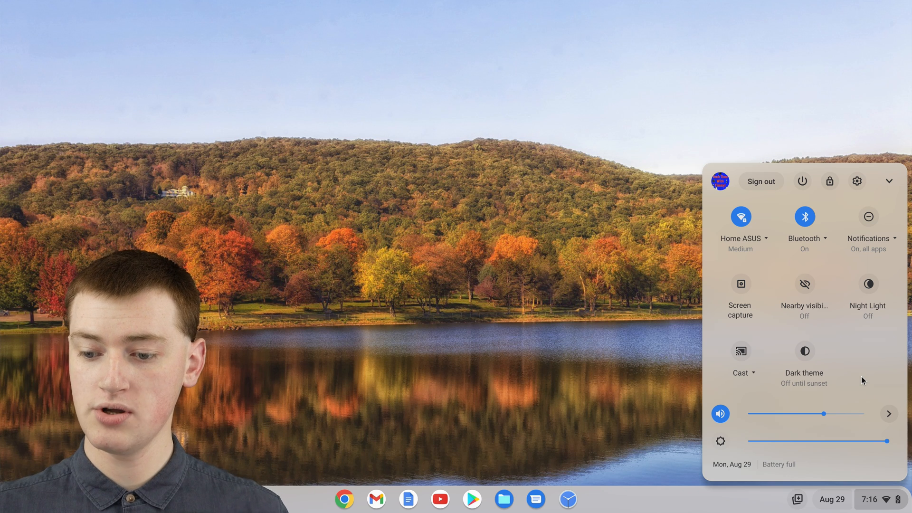
pyautogui.moveTo(868, 321)
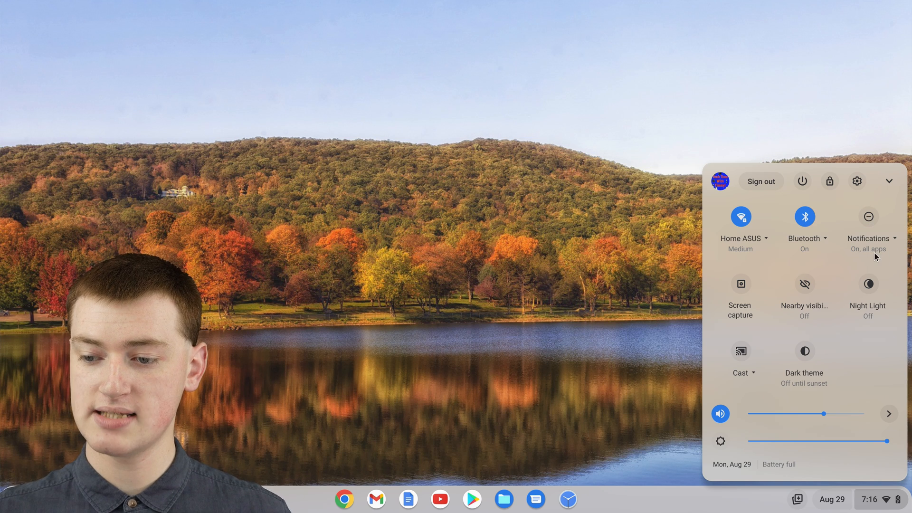
pyautogui.moveTo(869, 238)
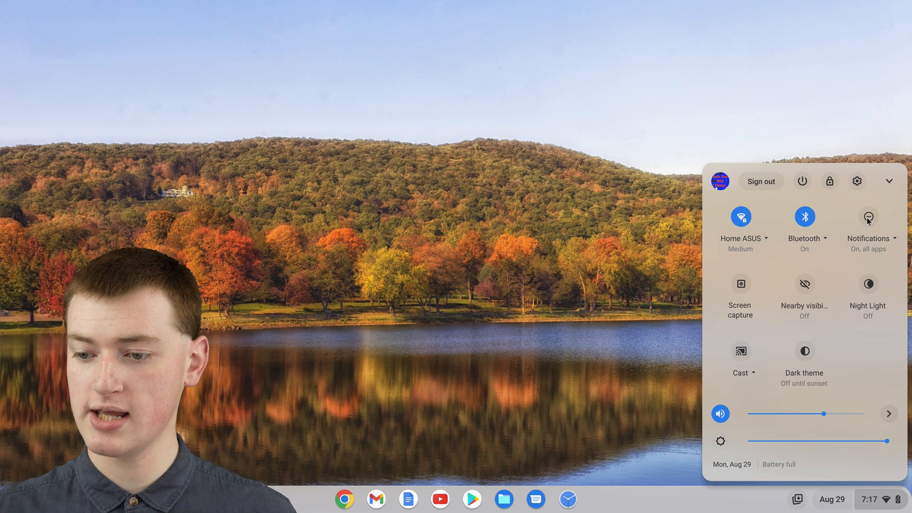
pyautogui.click(868, 217)
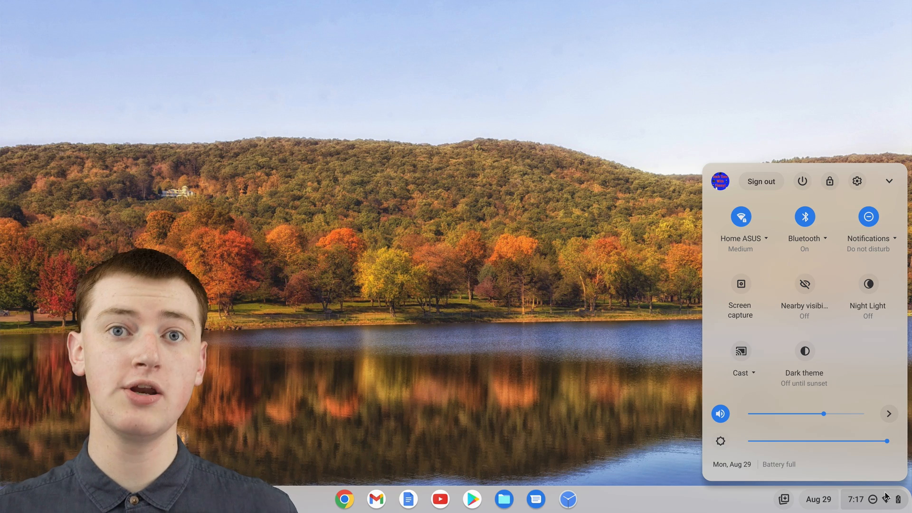
pyautogui.moveTo(887, 500)
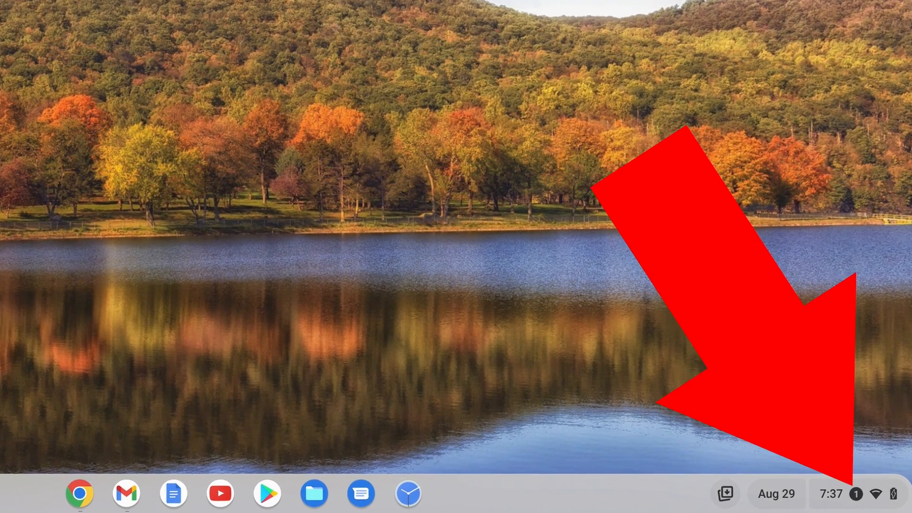
# Step: Dismiss the Quick Settings panel, keeping Do Not Disturb active
pyautogui.click(832, 493)
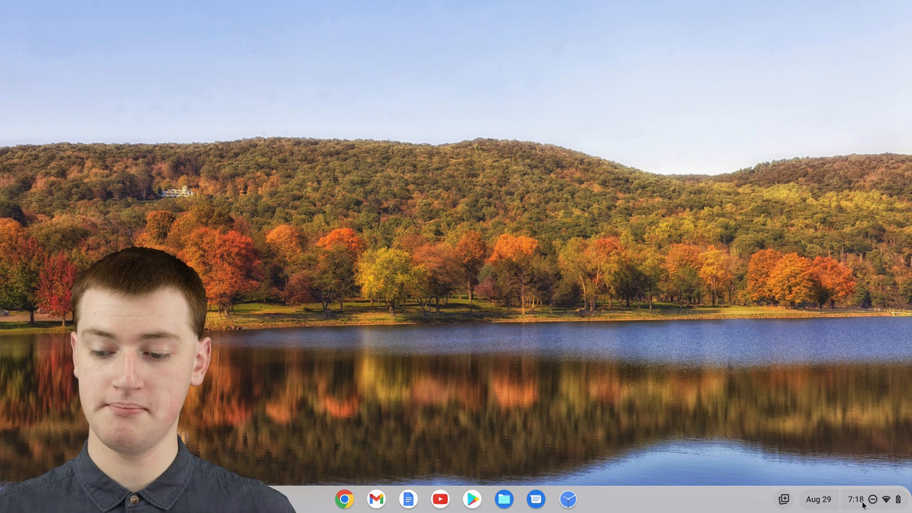
# Step: Reopen Quick Settings from the shelf clock, with Do Not Disturb still enabled
pyautogui.click(870, 499)
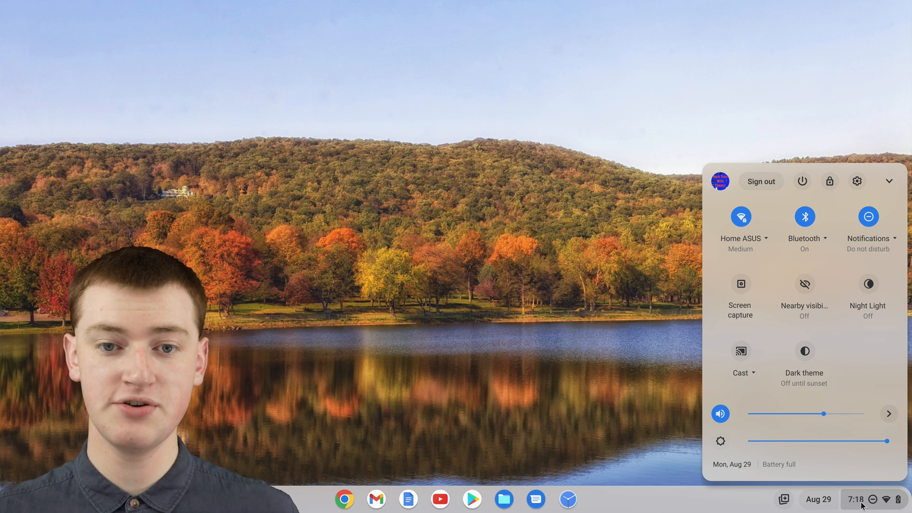
pyautogui.moveTo(782, 129)
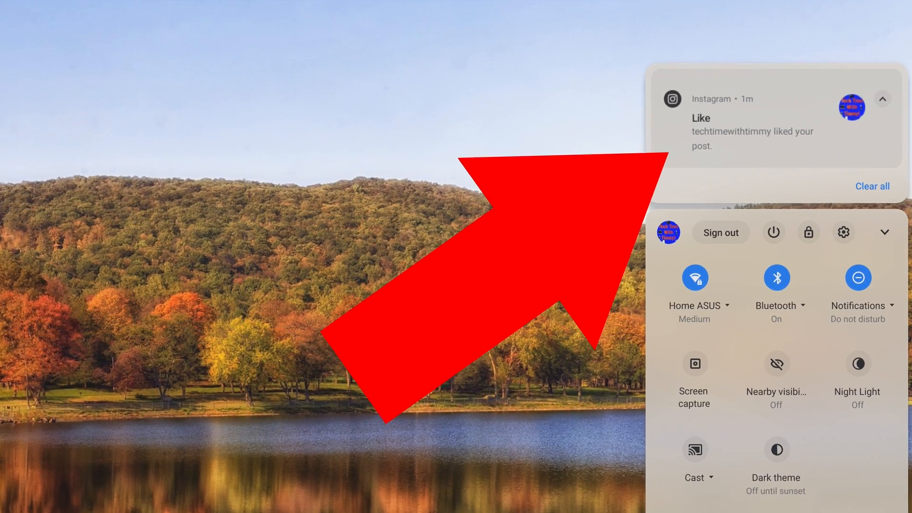
pyautogui.click(872, 186)
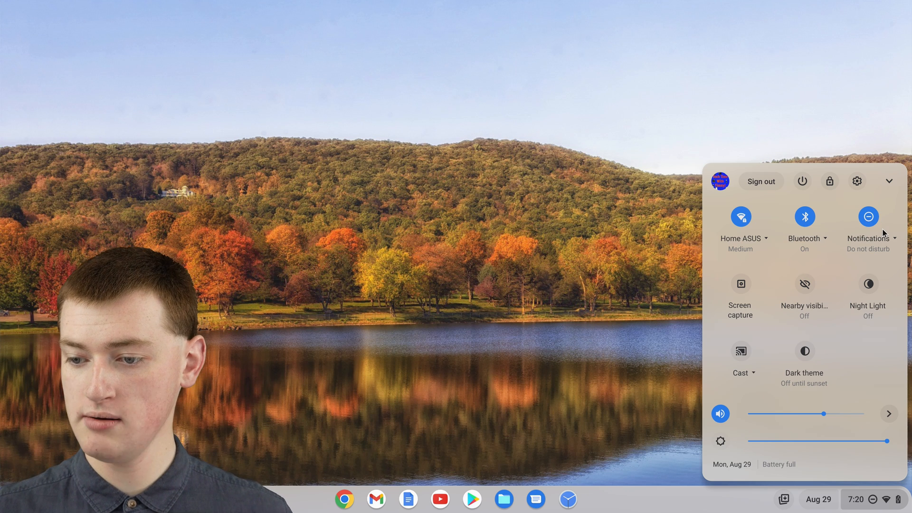
pyautogui.moveTo(868, 217)
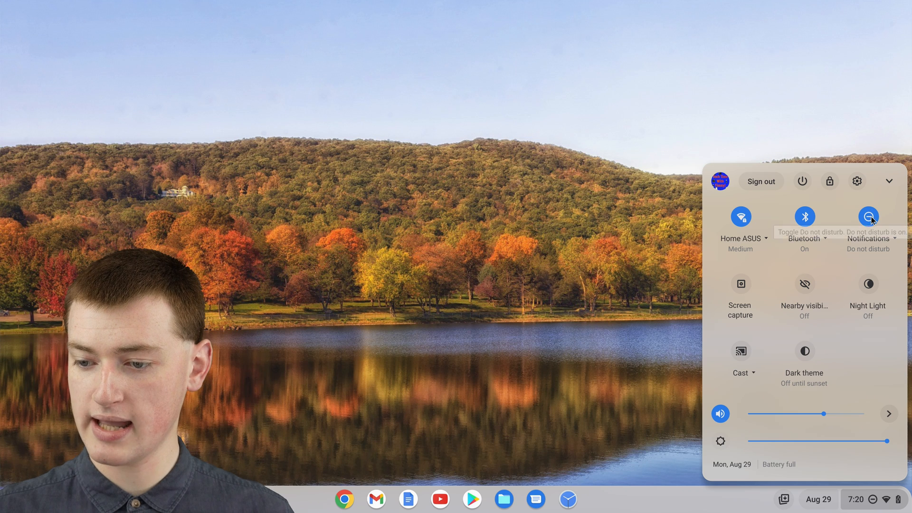
# Step: Switch Do Not Disturb off on the Notifications tile so all apps notify again
pyautogui.click(868, 217)
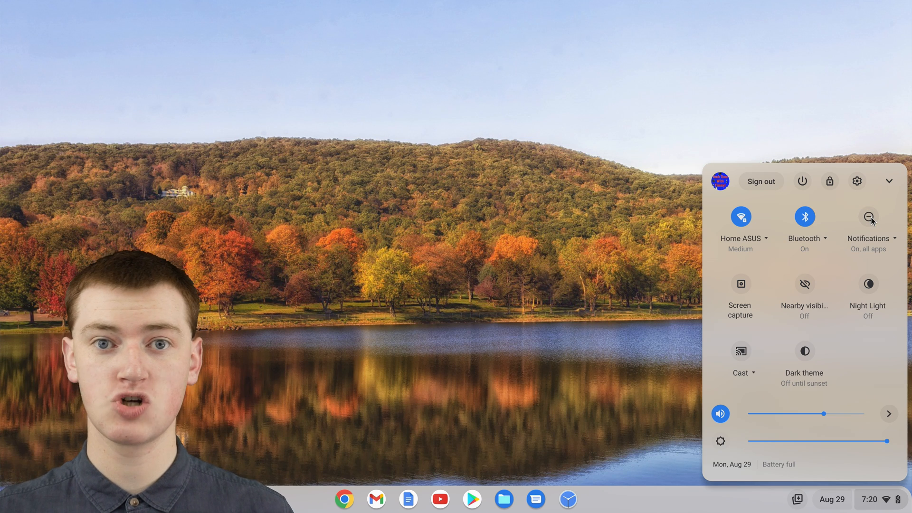
pyautogui.moveTo(869, 220)
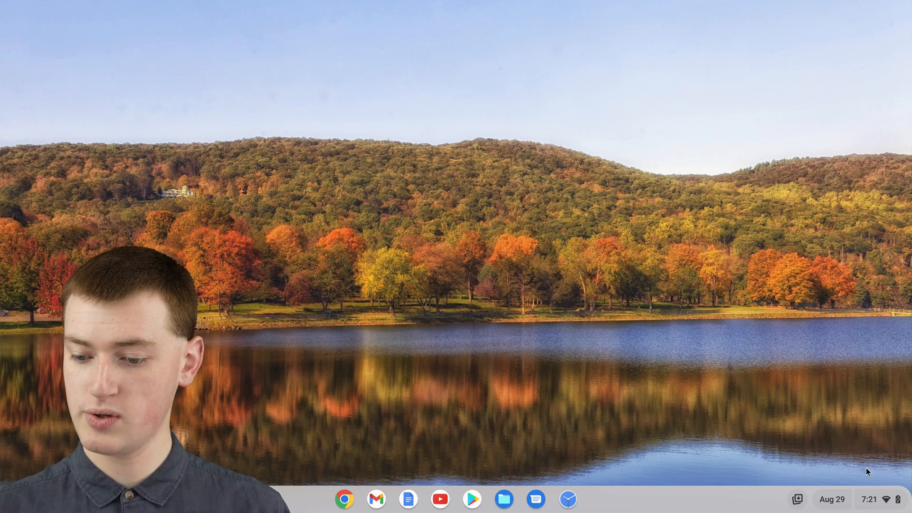
# Step: Reopen Quick Settings from the shelf clock area
pyautogui.click(868, 499)
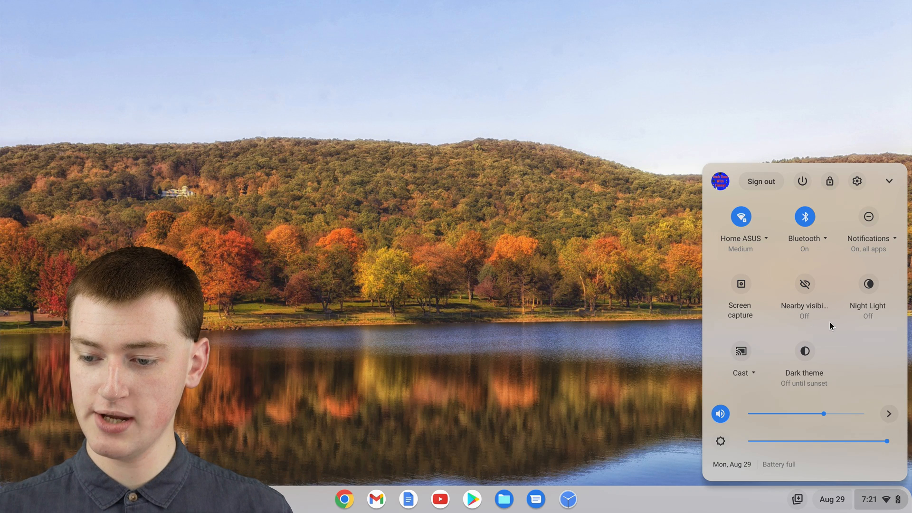
pyautogui.moveTo(835, 316)
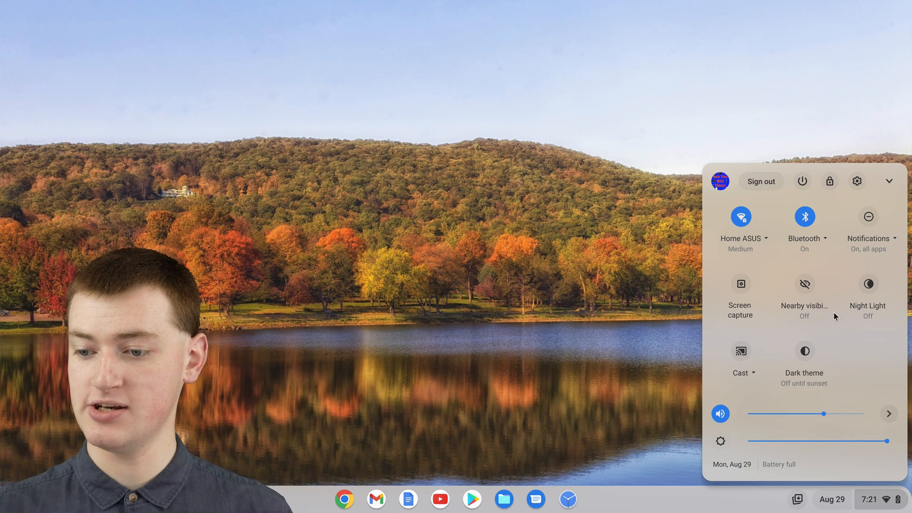
pyautogui.moveTo(869, 238)
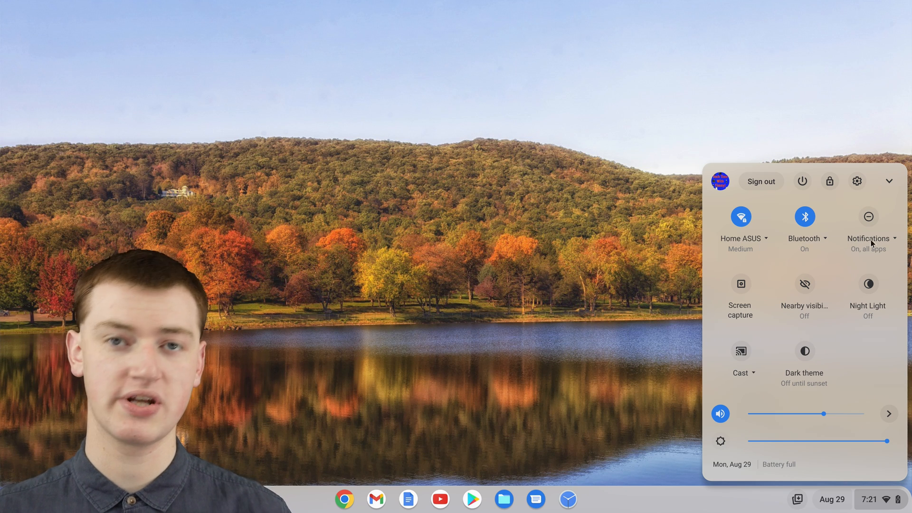
pyautogui.moveTo(869, 238)
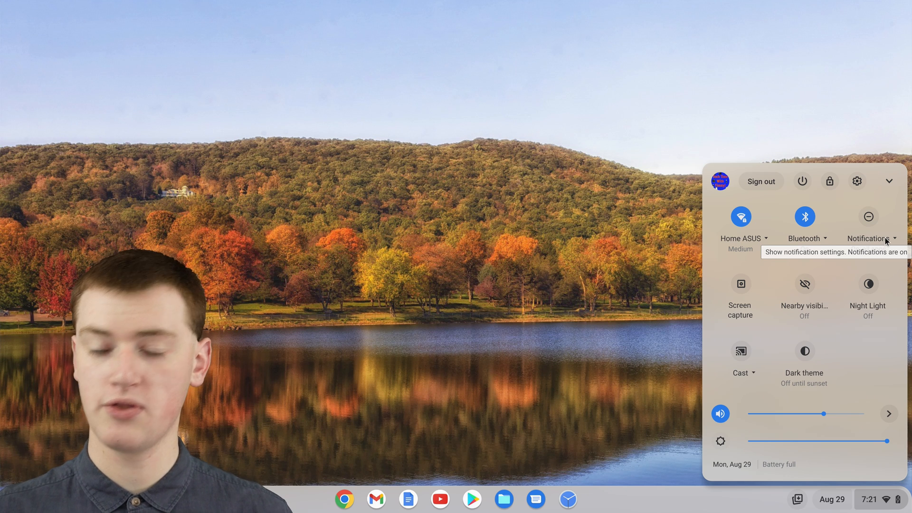
pyautogui.moveTo(878, 221)
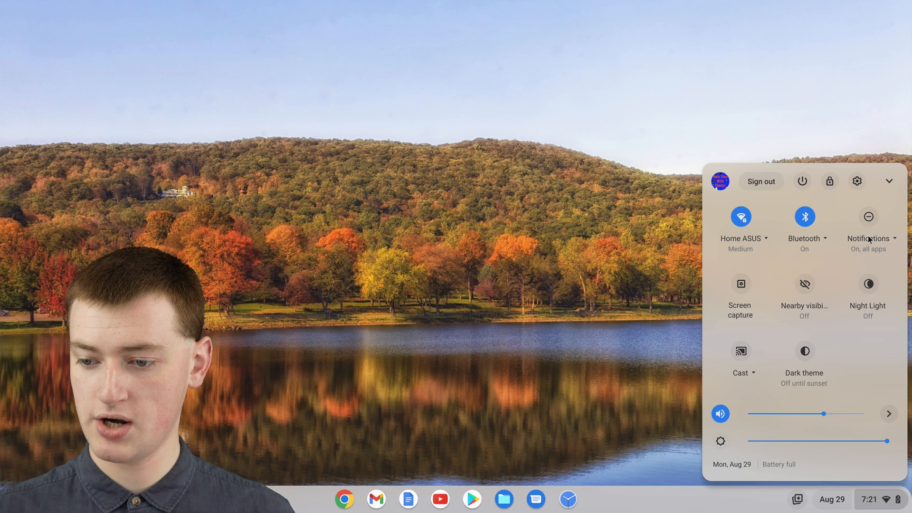
# Step: Uncheck Instagram in the per-app notification settings list
pyautogui.click(869, 238)
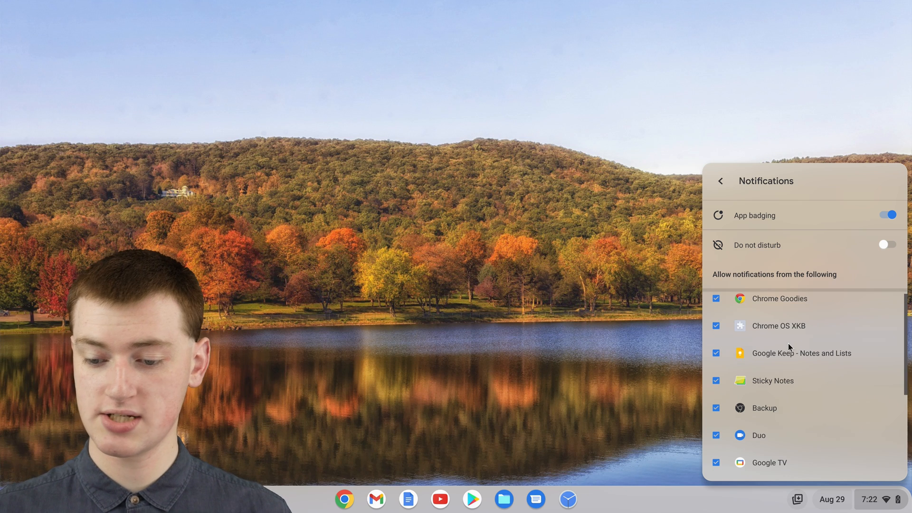
pyautogui.scroll(-3)
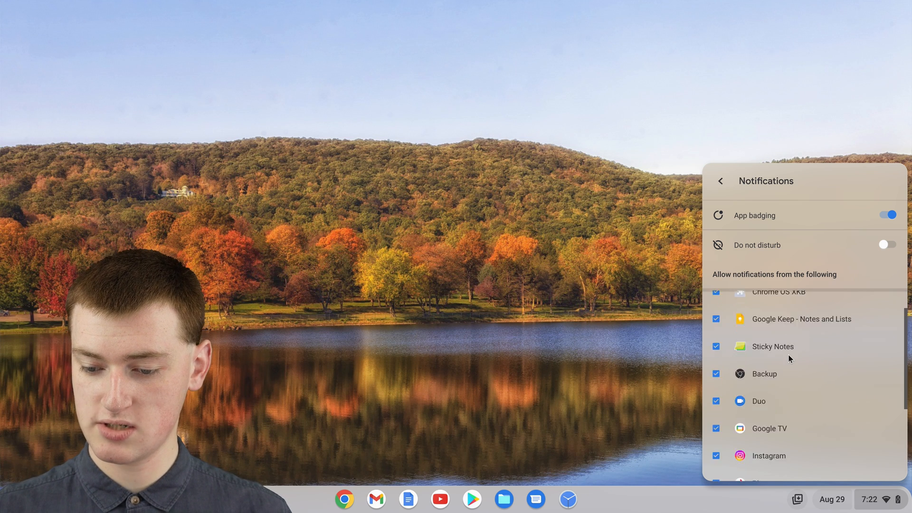
pyautogui.scroll(-3)
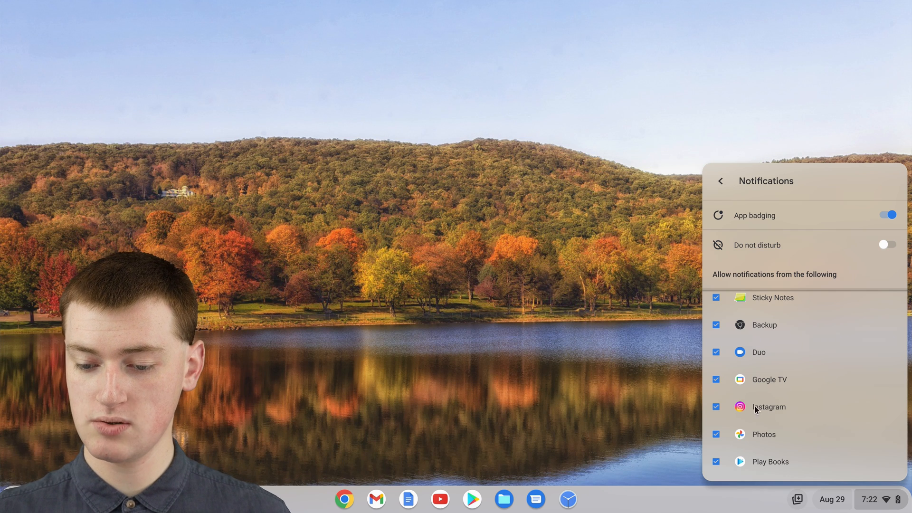
pyautogui.click(716, 407)
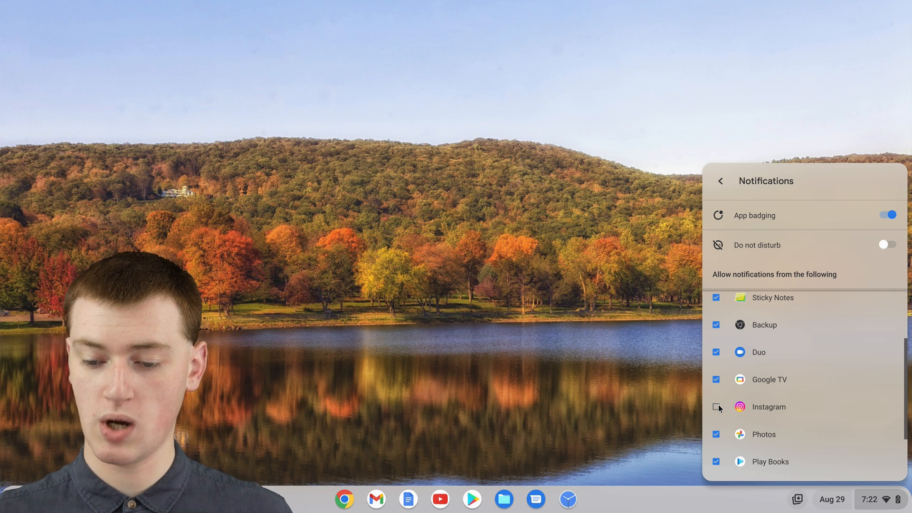